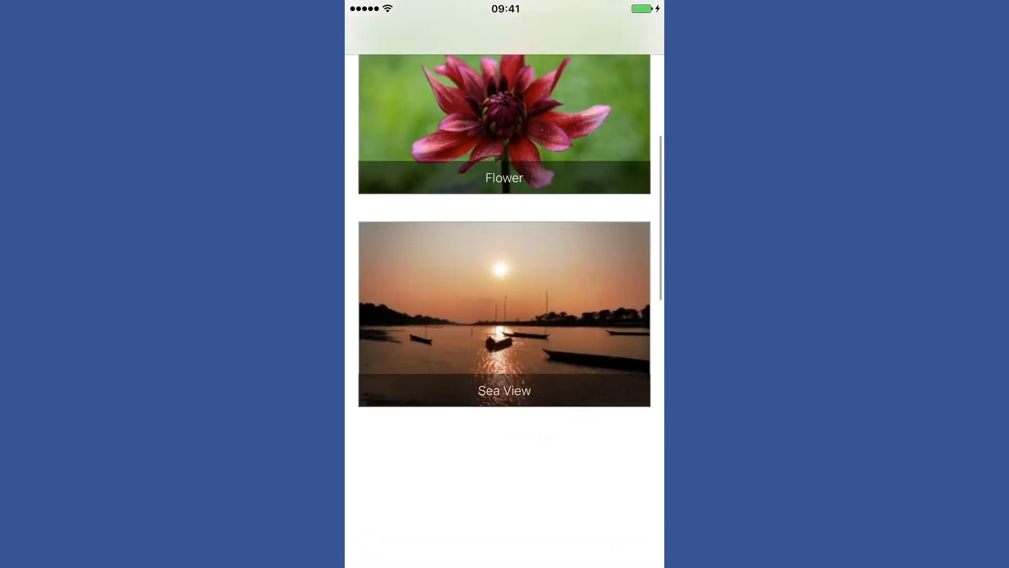
Step: Open the Beach view photo in the simulator and tap its save Button twice
{"action": "scroll", "scroll_direction": "down", "scroll_amount": 3}
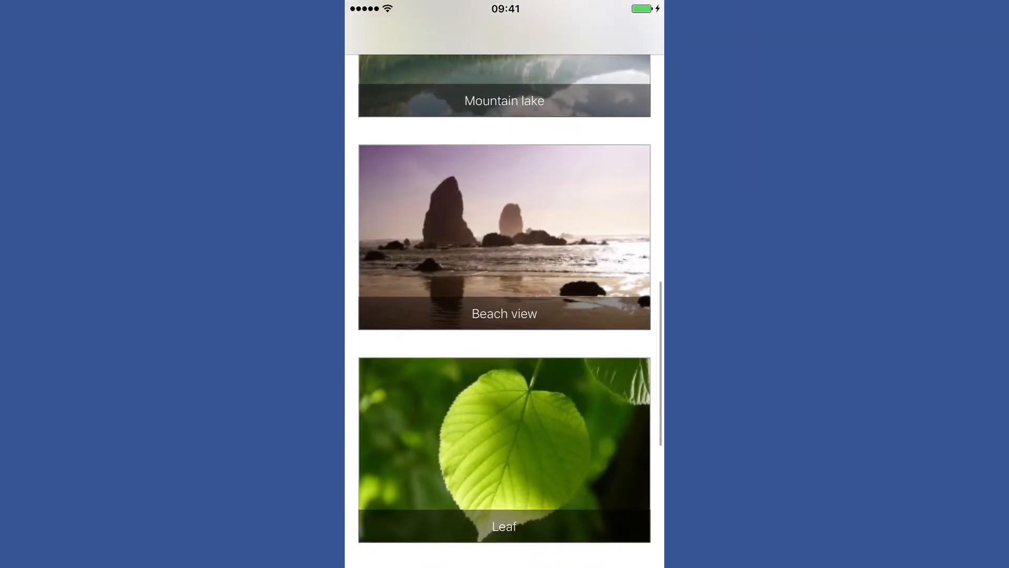
{"action": "left_click", "coordinate": [504, 236]}
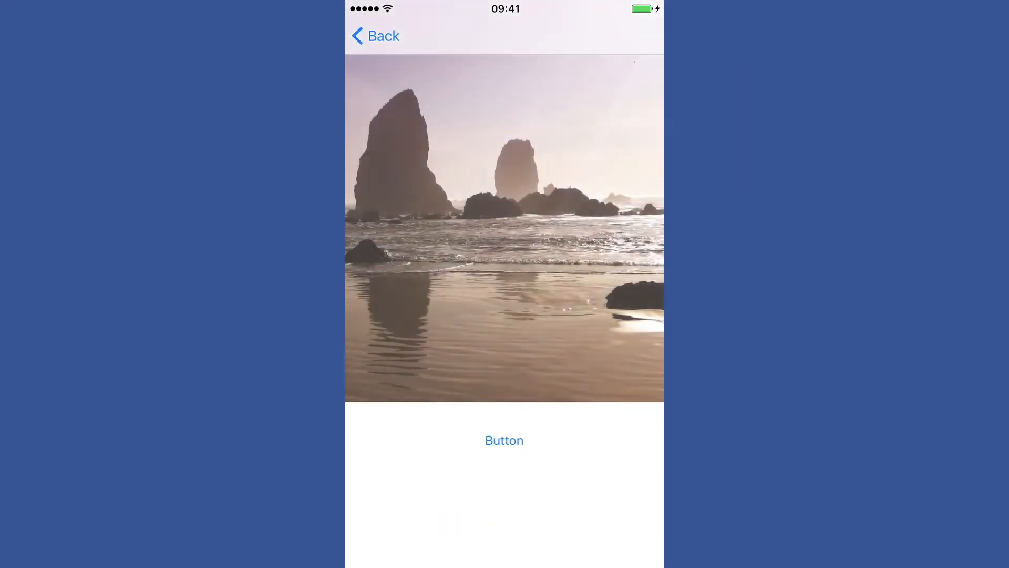
{"action": "left_click", "coordinate": [504, 441]}
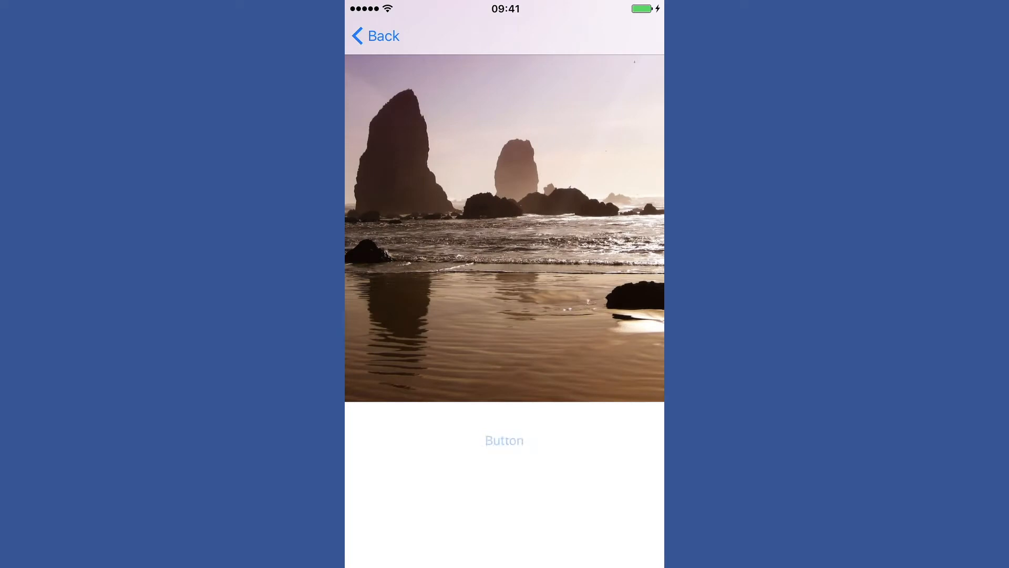
{"action": "left_click", "coordinate": [504, 441]}
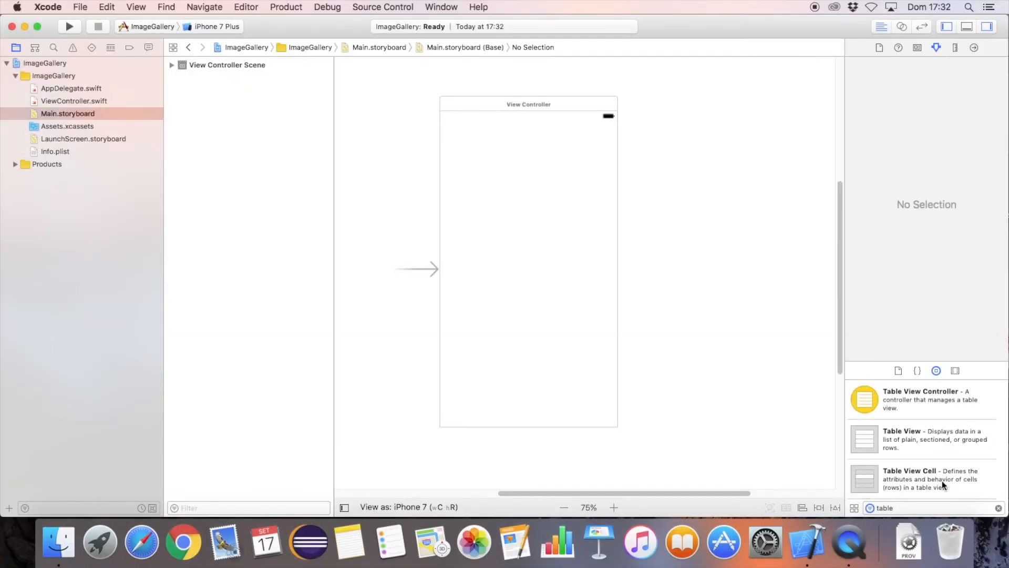
Step: Place a Table View, stretch it full screen, and pin all four edges at 0
{"action": "left_click_drag", "start_coordinate": [902, 439], "coordinate": [567, 278]}
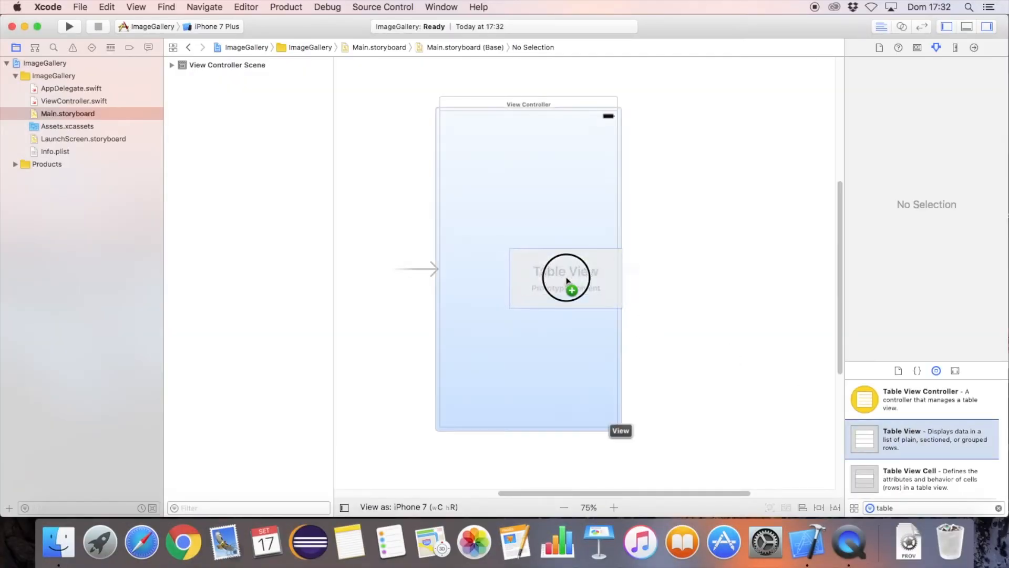
{"action": "left_click_drag", "start_coordinate": [567, 277], "coordinate": [496, 141]}
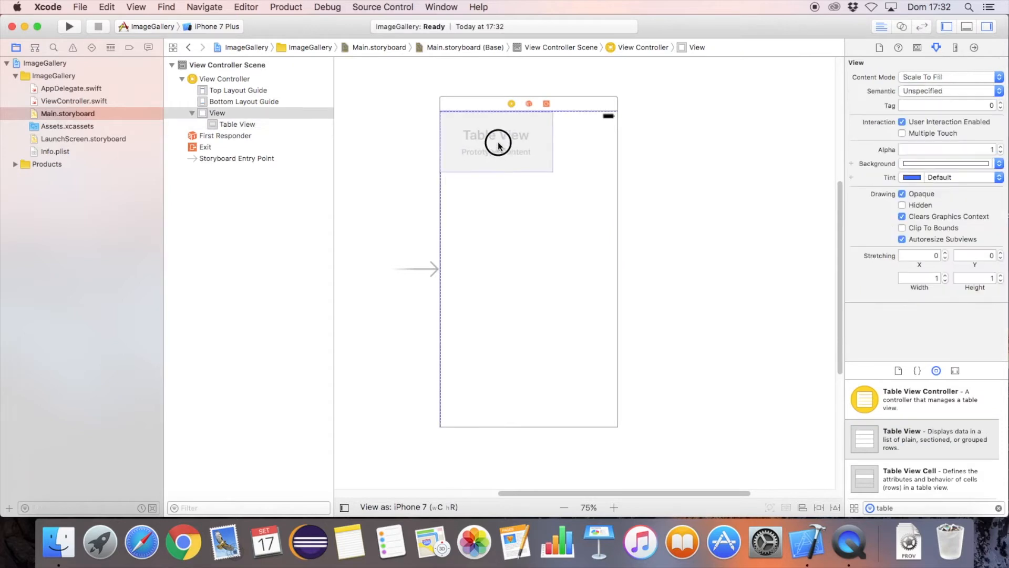
{"action": "left_click", "coordinate": [496, 142]}
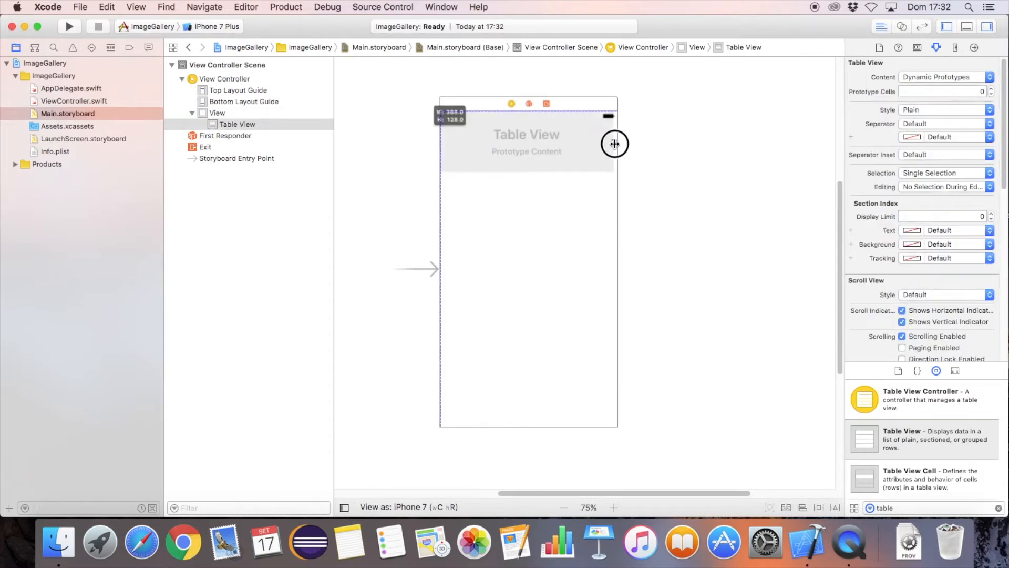
{"action": "left_click_drag", "start_coordinate": [614, 144], "coordinate": [518, 395]}
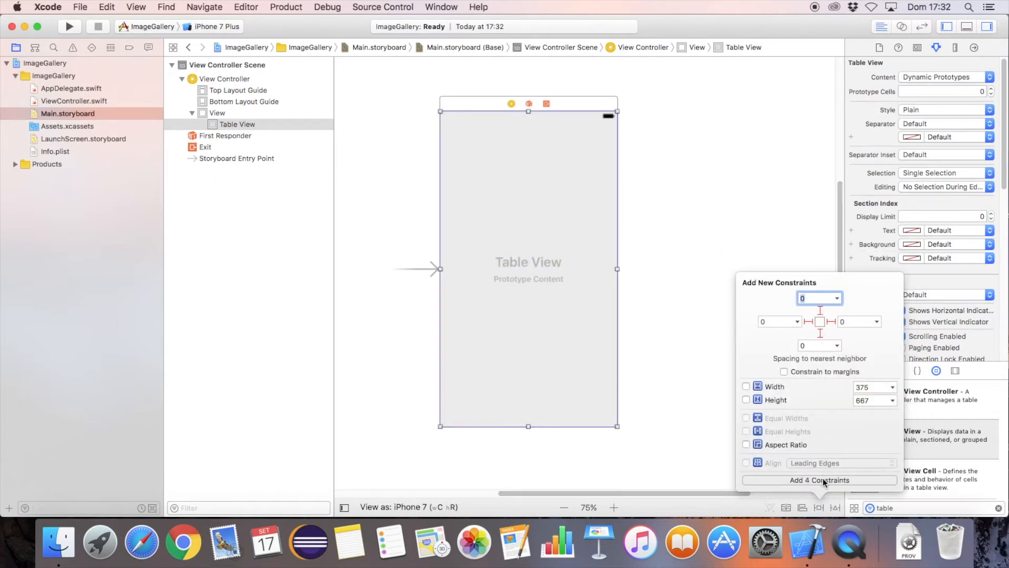
{"action": "left_click", "coordinate": [818, 480]}
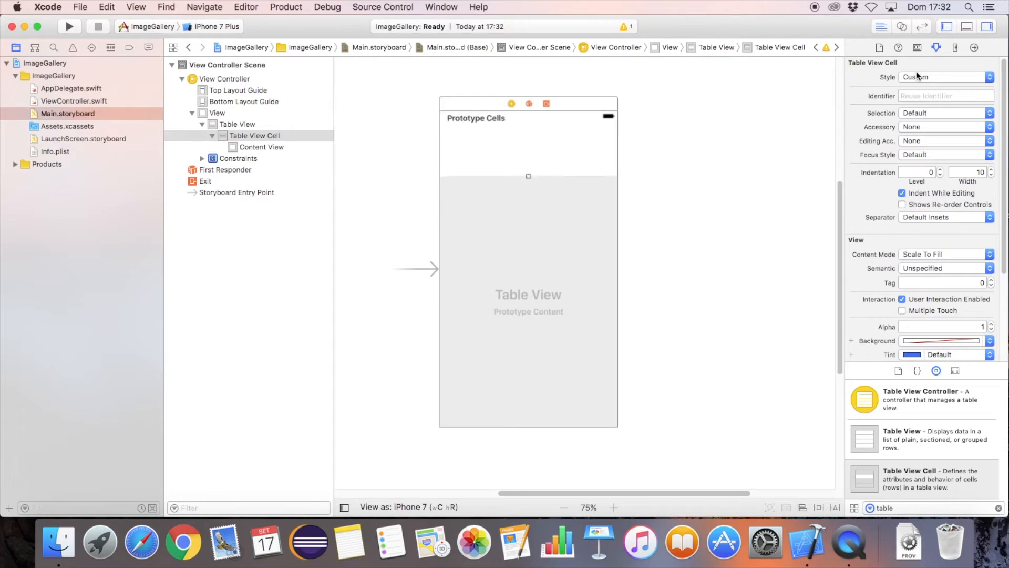
Step: Show the cell's size settings and drag an Image View into the prototype cell
{"action": "left_click", "coordinate": [955, 47]}
{"action": "type", "text": "120"}
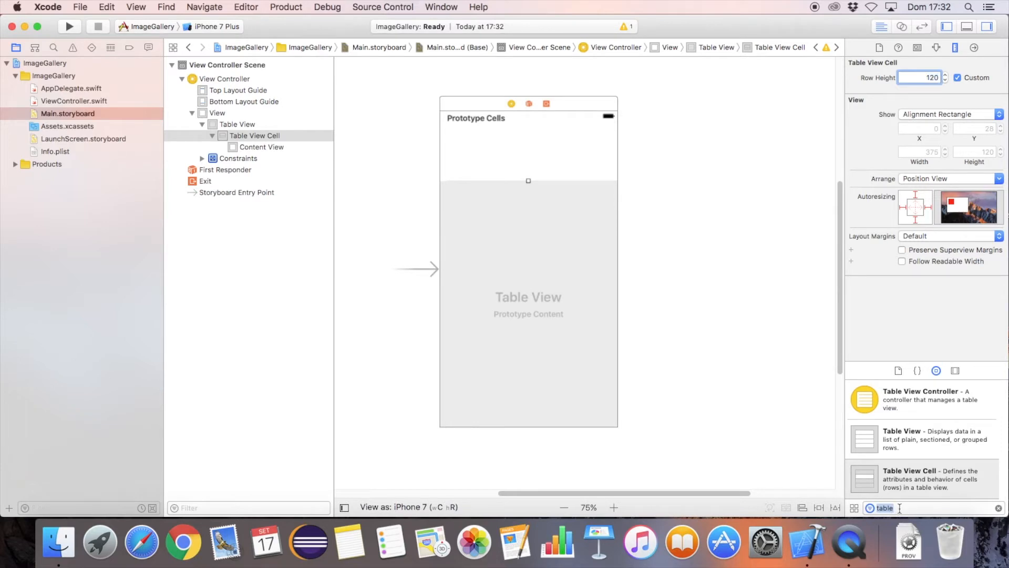
{"action": "type", "text": "image"}
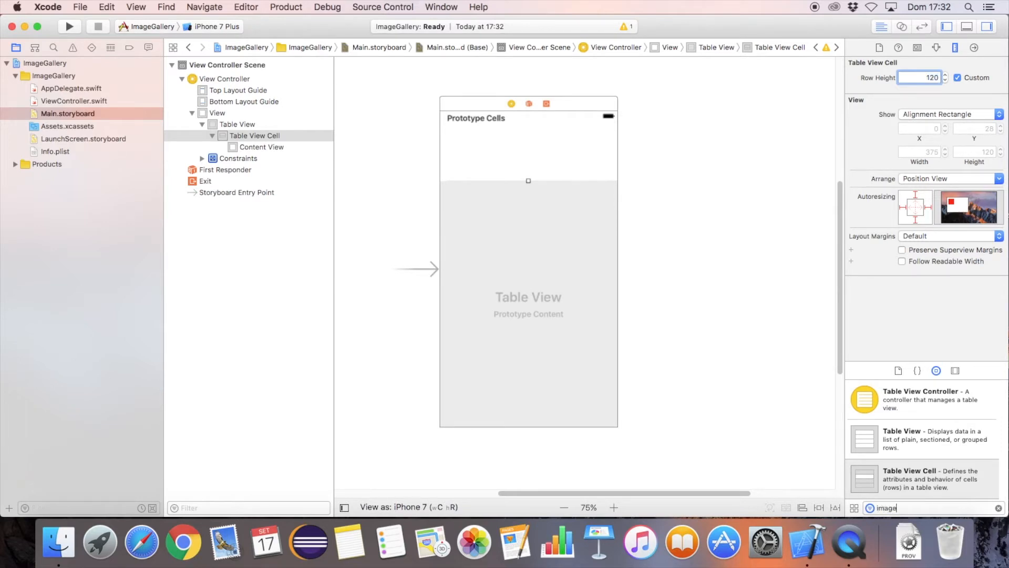
{"action": "left_click_drag", "start_coordinate": [863, 399], "coordinate": [559, 170]}
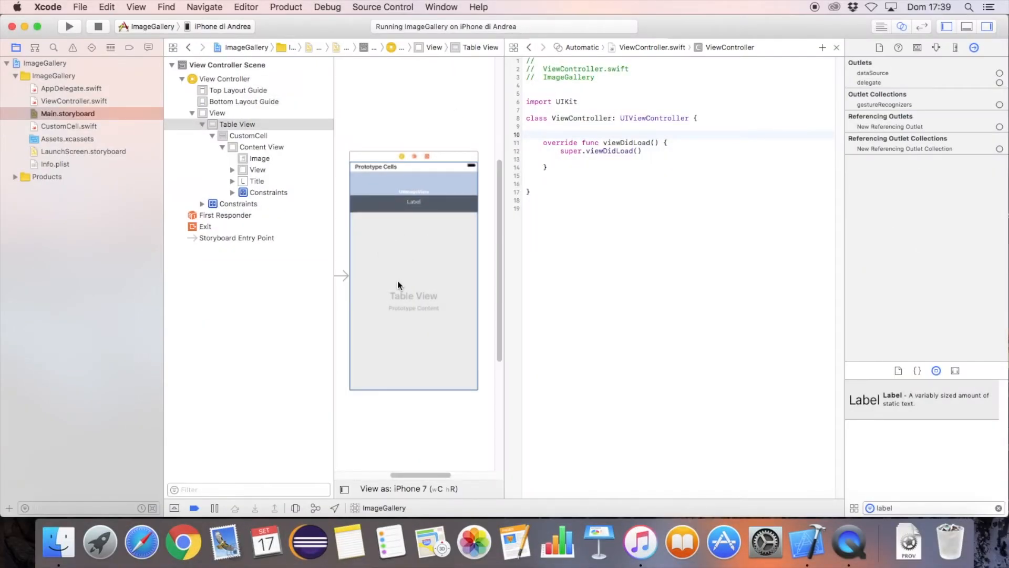
Step: Embed the table screen in a navigation controller and add an empty View Controller
{"action": "type", "text": "ta"}
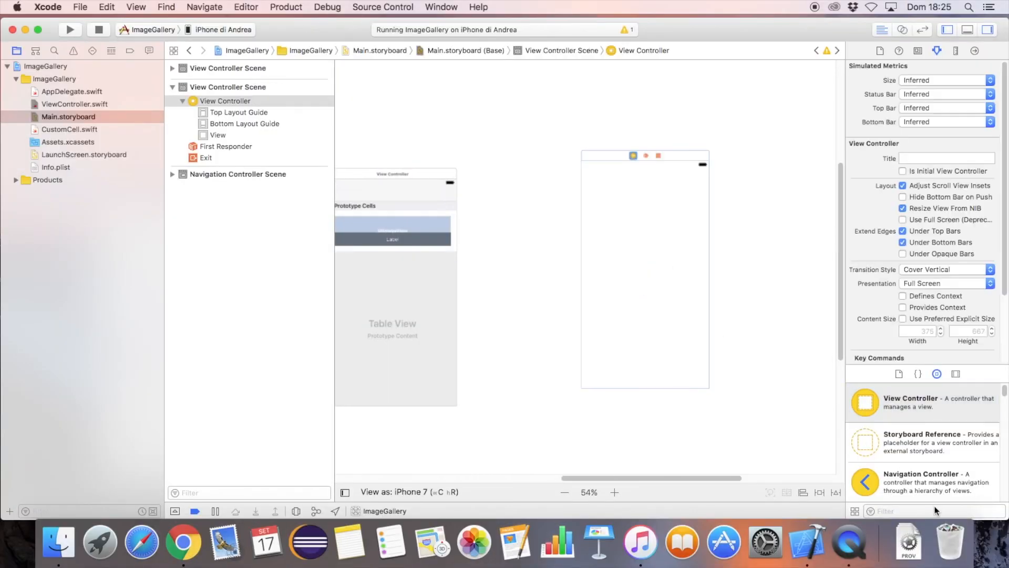
Step: Place an Image View on the detail screen and enlarge it over the upper area
{"action": "type", "text": "imagev"}
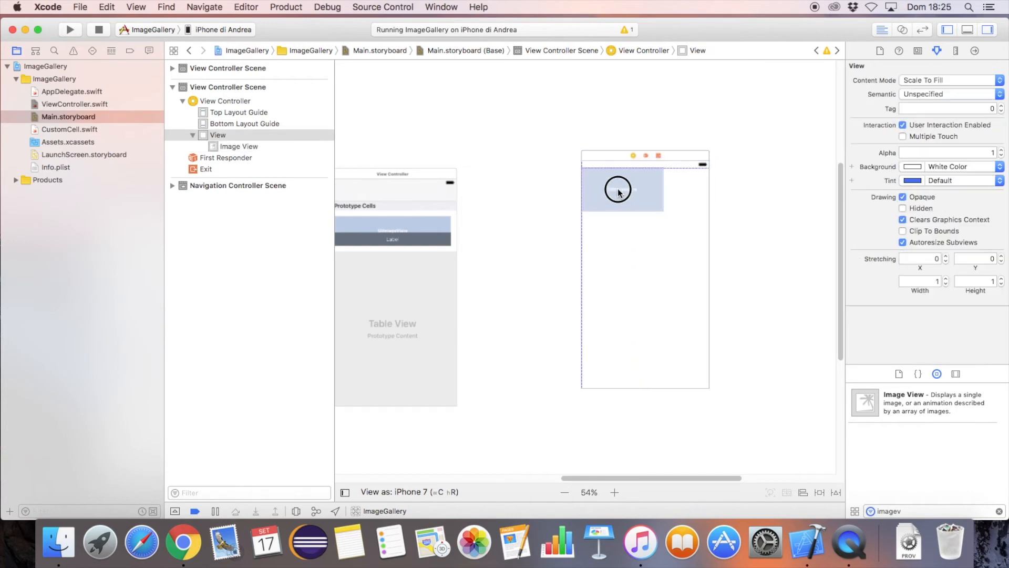
{"action": "left_click", "coordinate": [620, 189]}
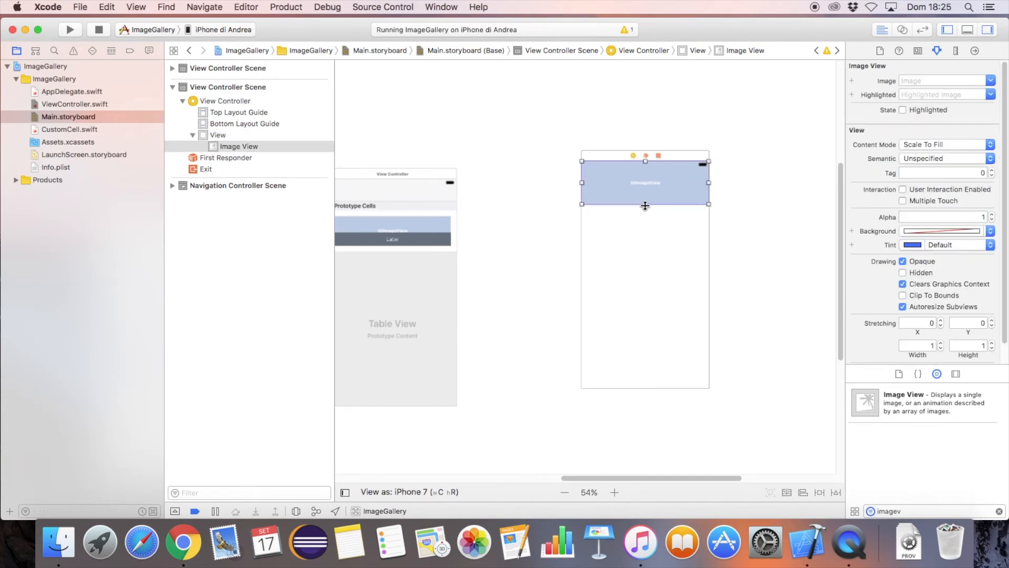
{"action": "left_click_drag", "start_coordinate": [645, 204], "coordinate": [645, 321]}
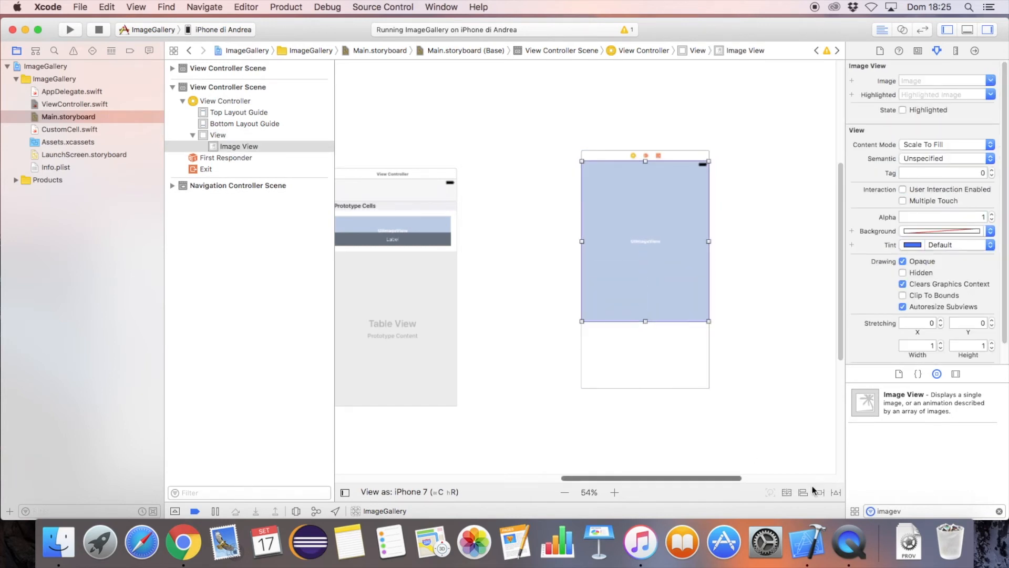
Step: Pin the image view to top and sides, and set Content Mode to Aspect Fill
{"action": "left_click", "coordinate": [819, 493]}
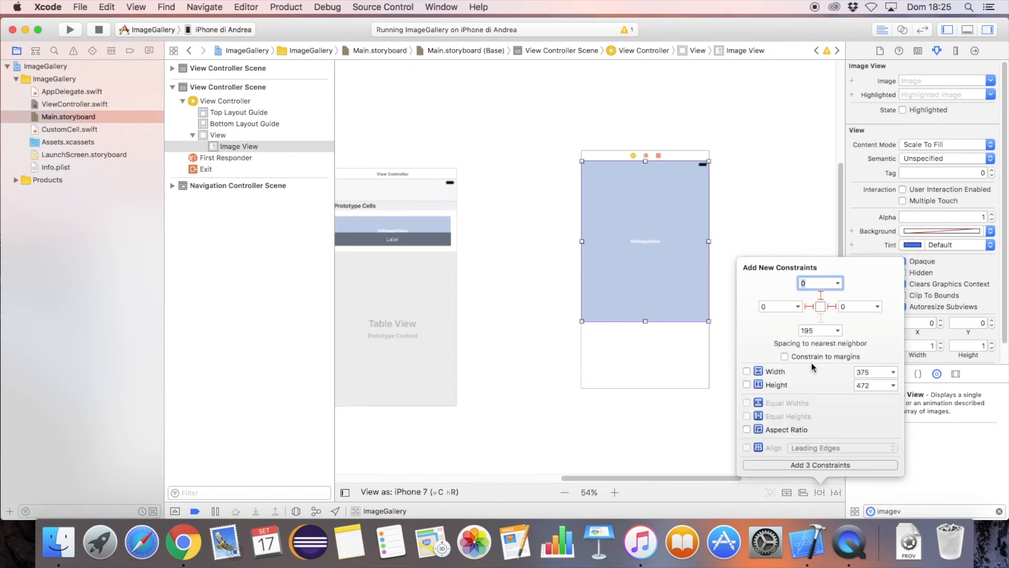
{"action": "left_click", "coordinate": [820, 465]}
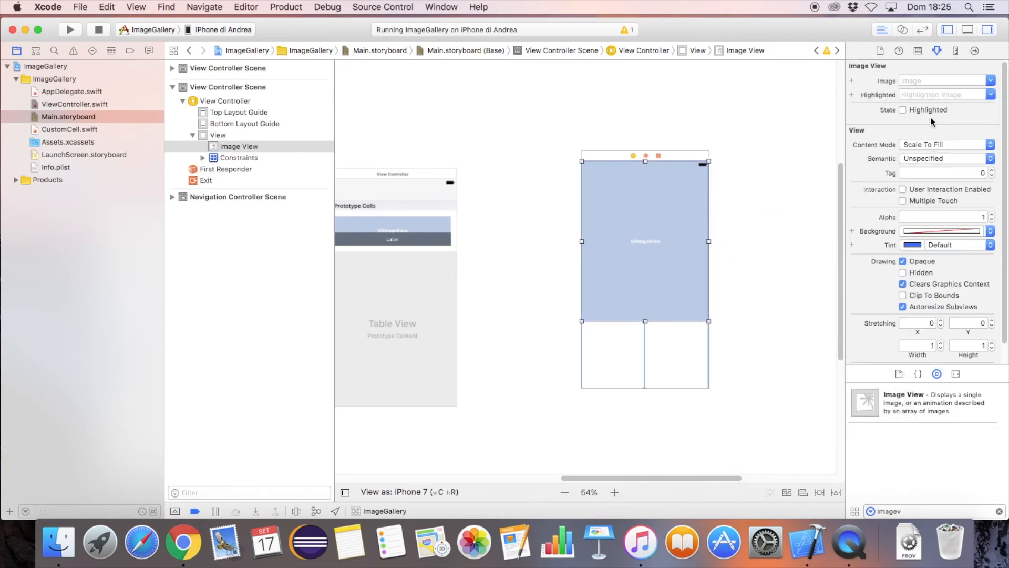
{"action": "left_click", "coordinate": [943, 144]}
{"action": "type", "text": "butto"}
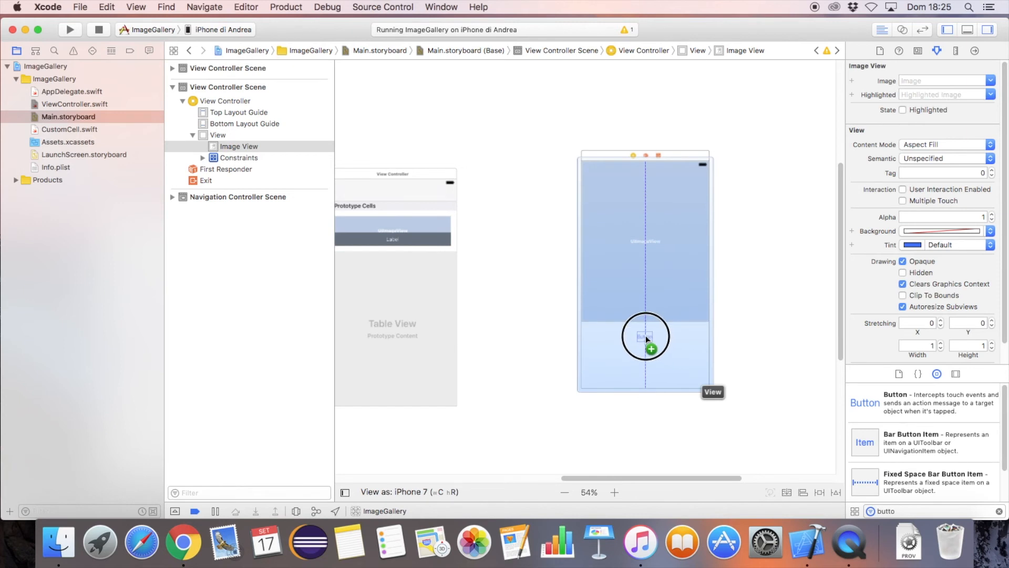
Step: Drop a Button below the image view on the detail screen
{"action": "left_click_drag", "start_coordinate": [645, 336], "coordinate": [645, 335]}
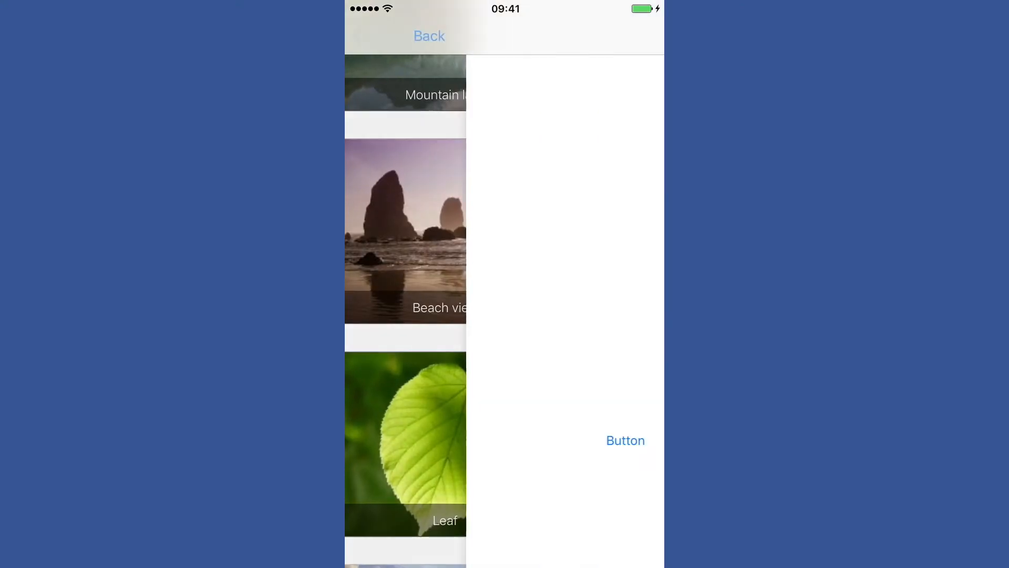
Step: Open Beach view in the simulator and tap Button, showing the Saved alert
{"action": "left_click", "coordinate": [406, 230]}
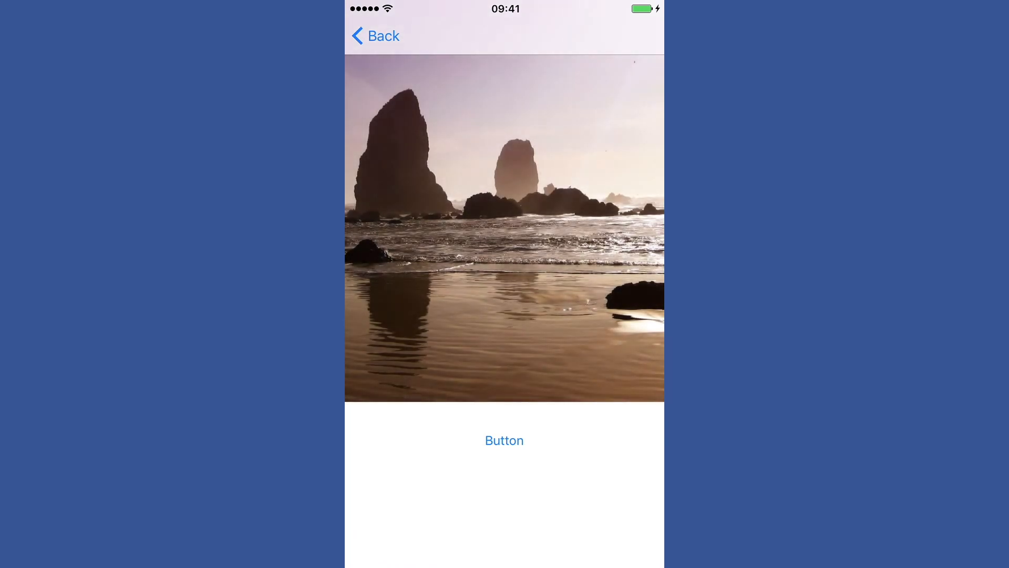
{"action": "left_click", "coordinate": [504, 441]}
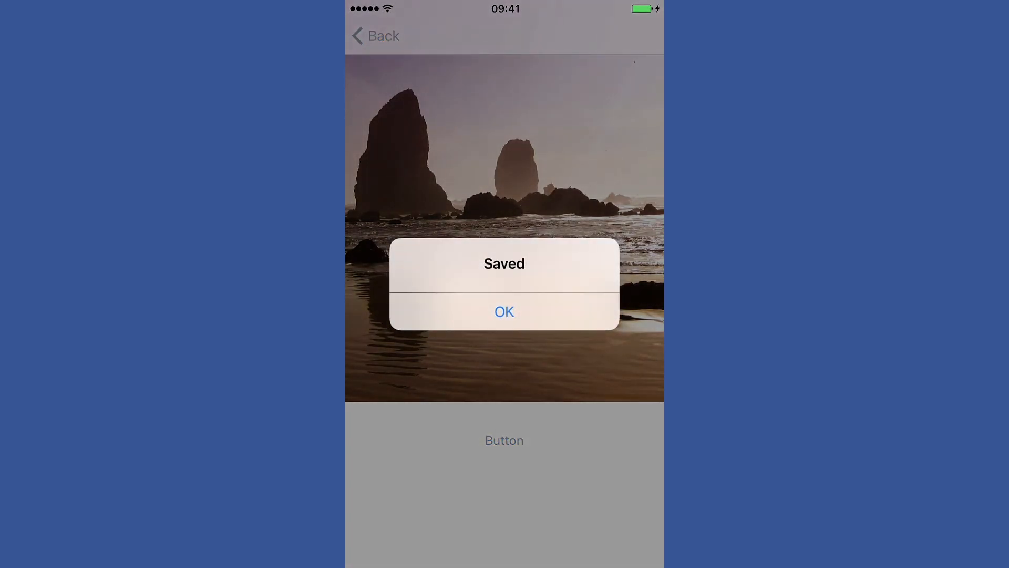